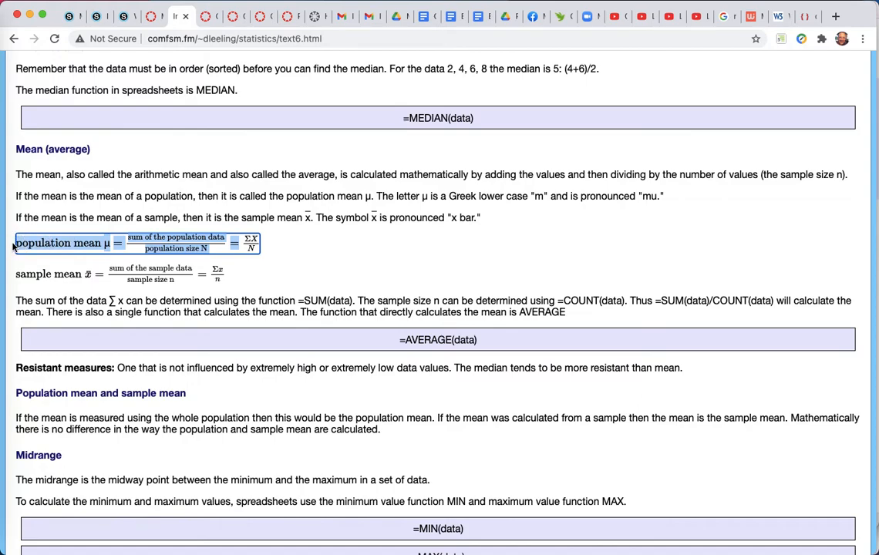
# - Deselect the population mean formula on the textbook page and return to the Canvas editor
pyautogui.click(321, 240)
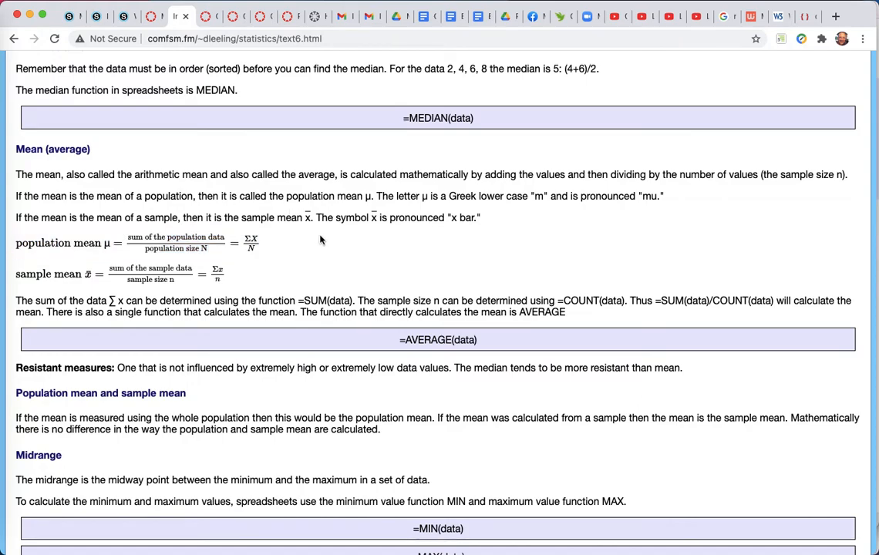
pyautogui.click(126, 16)
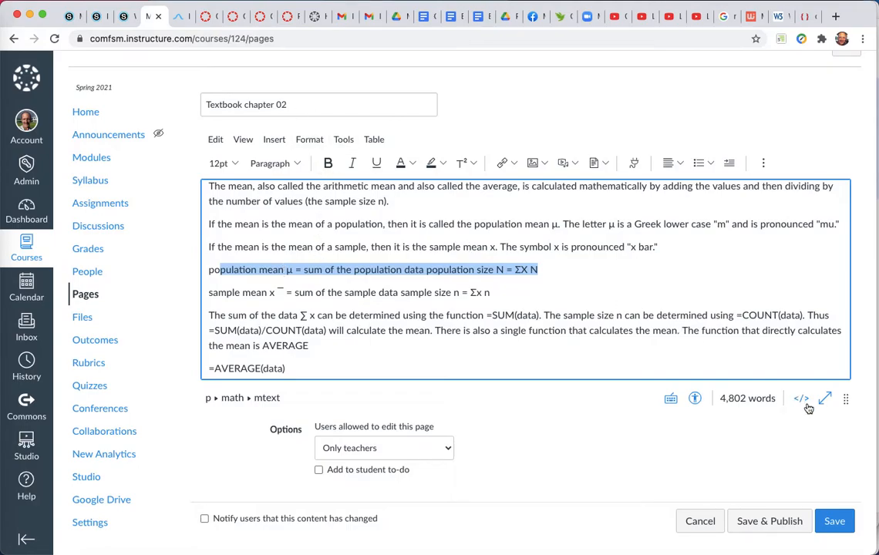
# - Switch the Canvas page editor to raw HTML to expose the population mean MathML markup
pyautogui.click(801, 398)
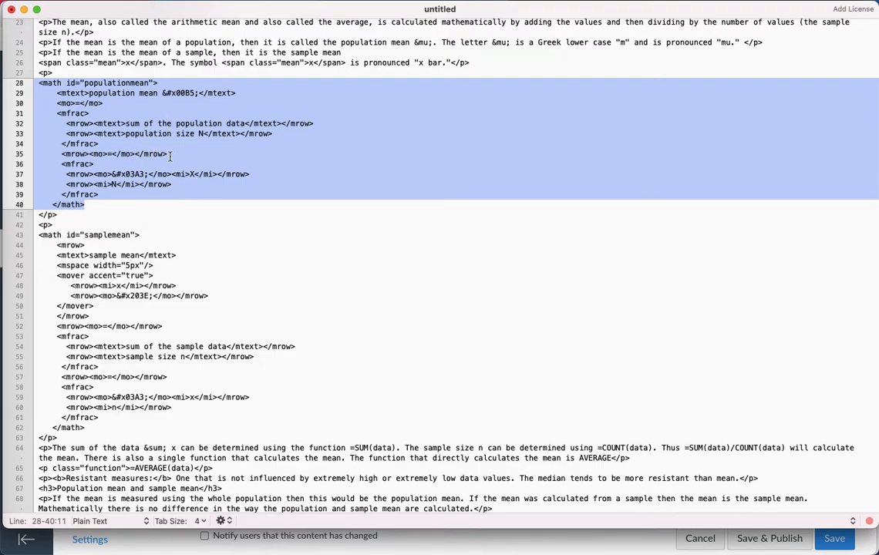
# - Leave the text editor's <math id="populationmean"> block and return to the Canvas HTML source
pyautogui.click(95, 163)
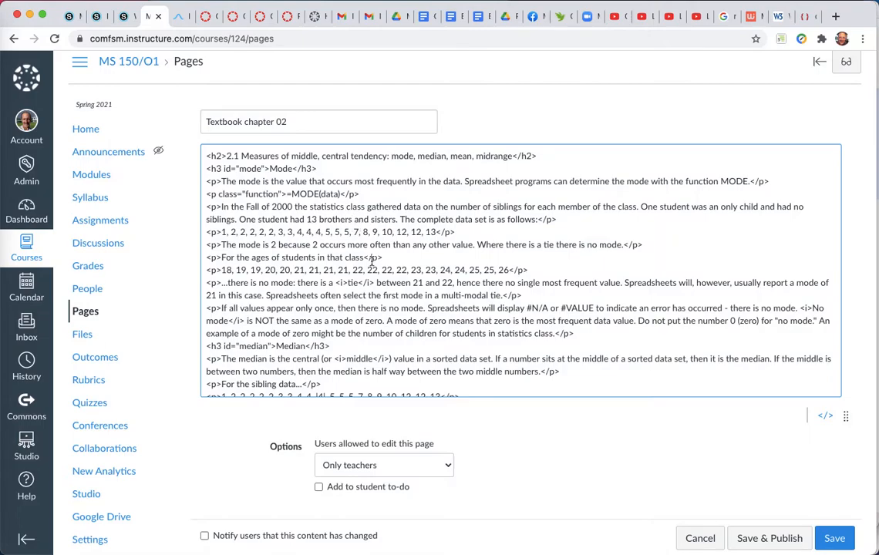
# - Place the insertion point after the population mean line, then move to the MathType demo page
pyautogui.scroll(-3)
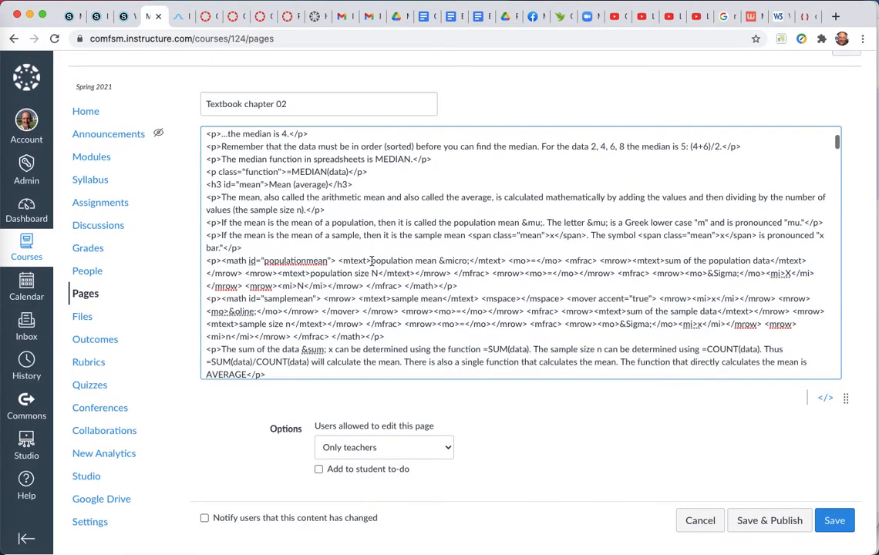
pyautogui.scroll(-3)
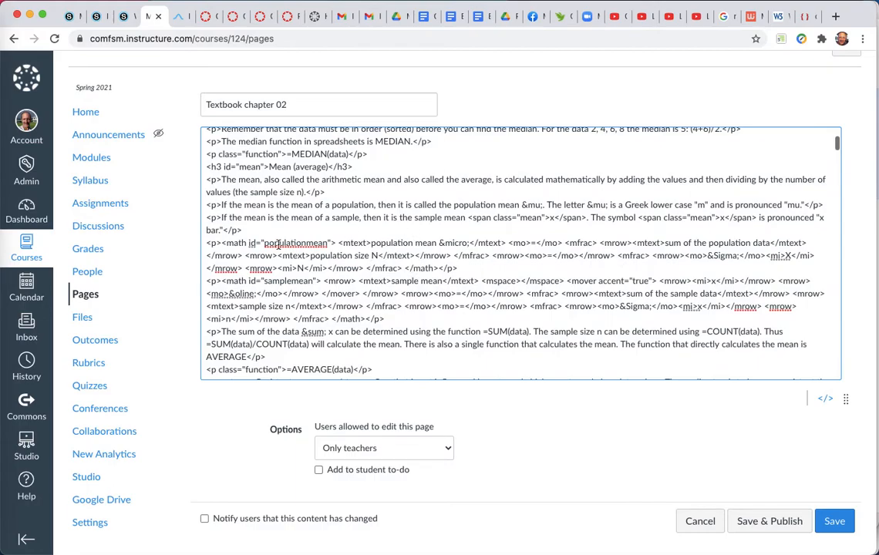
pyautogui.moveTo(492, 255)
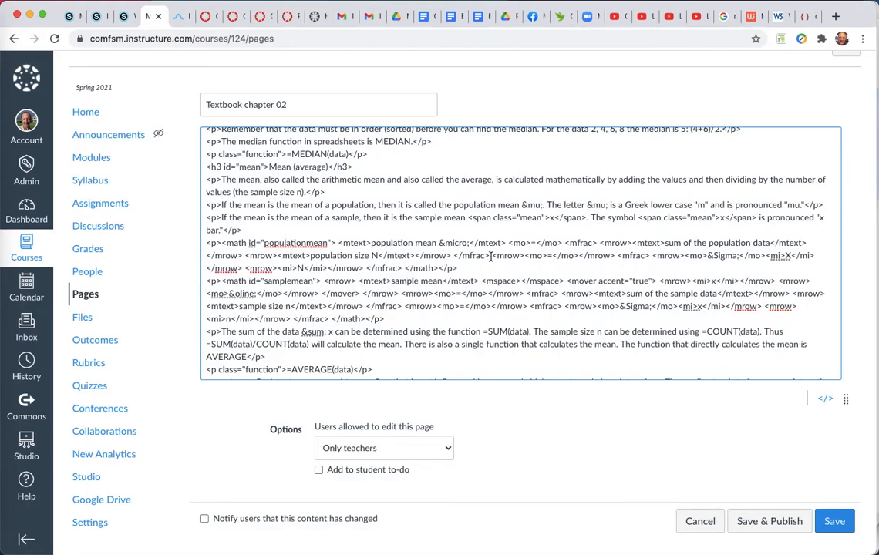
pyautogui.scroll(-3)
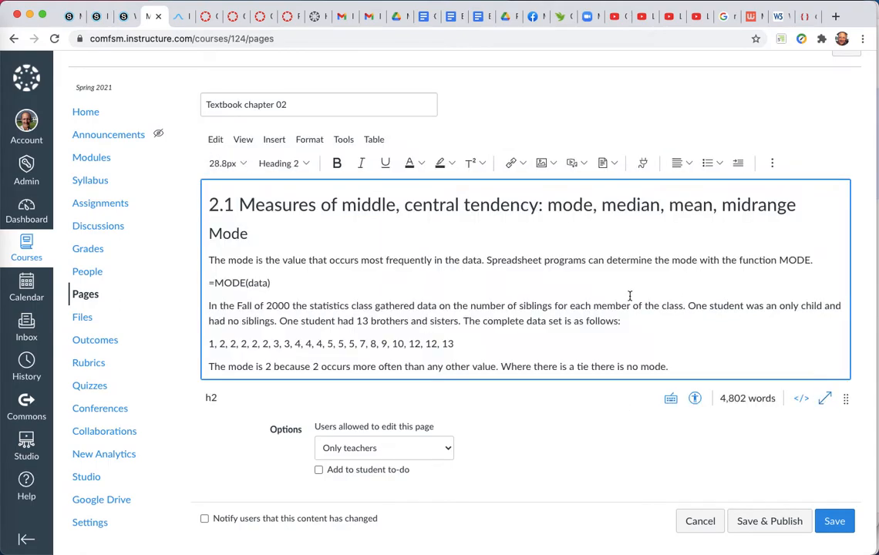
pyautogui.scroll(-3)
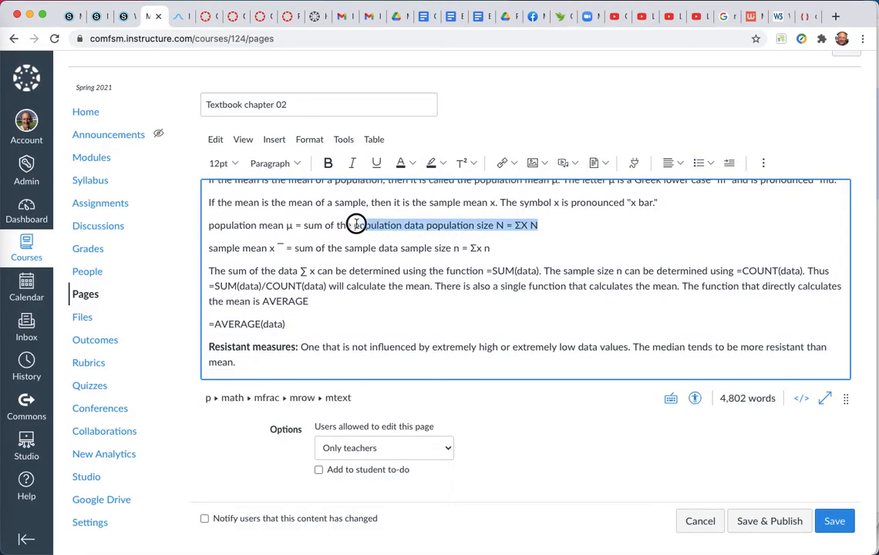
pyautogui.click(540, 224)
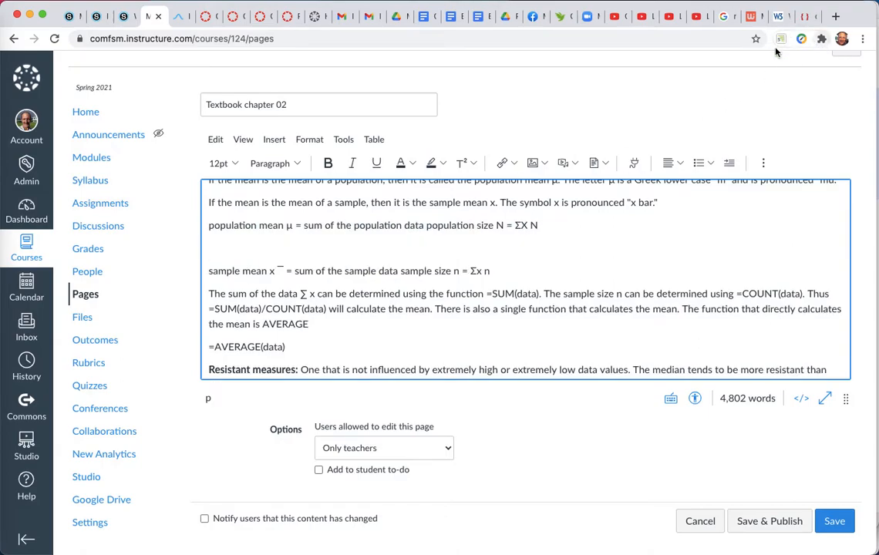
pyautogui.click(753, 16)
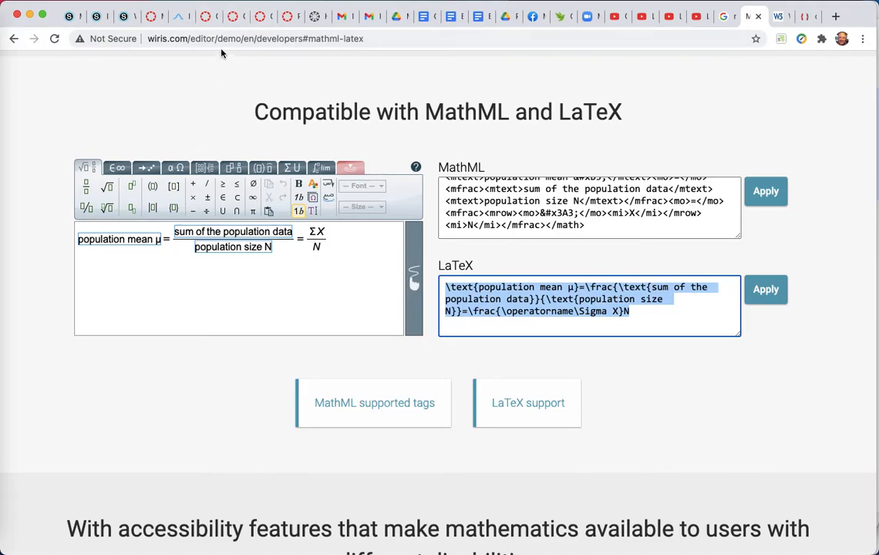
pyautogui.moveTo(209, 15)
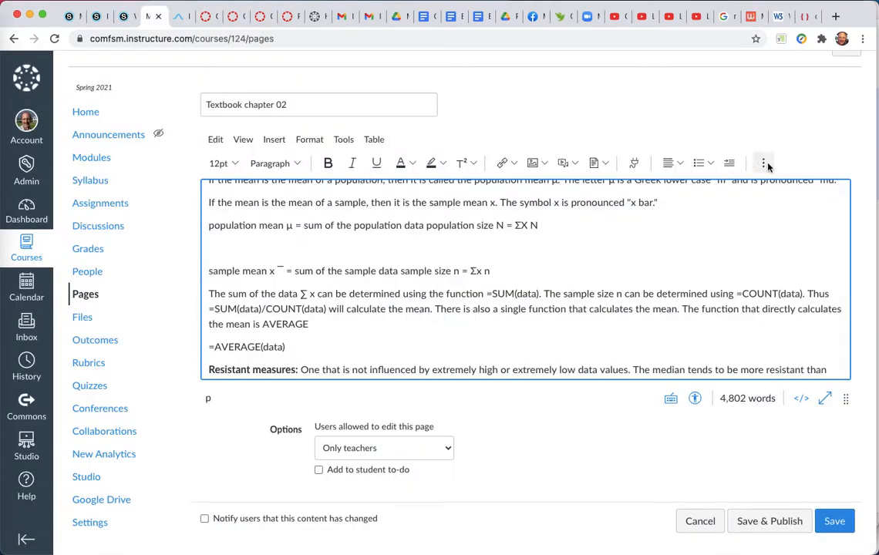
# - Bring up the Canvas equation editor in its advanced LaTeX entry view
pyautogui.click(763, 163)
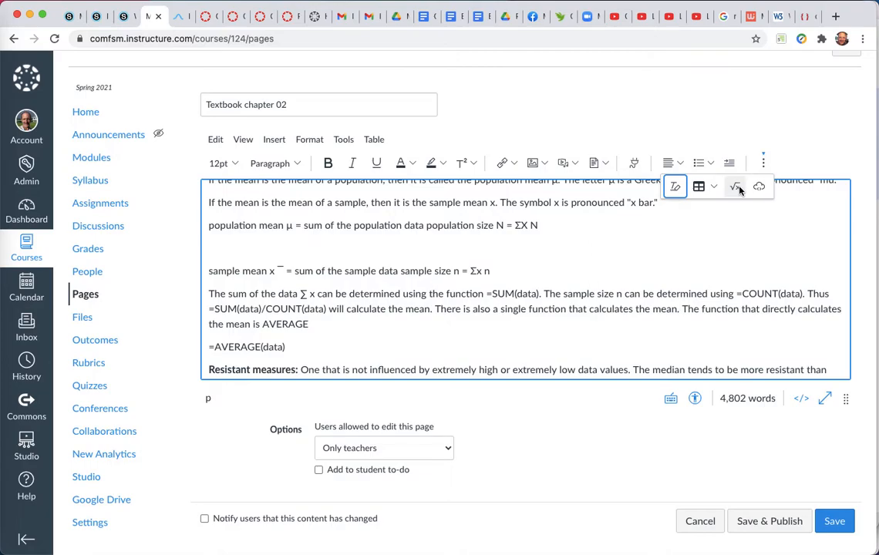
pyautogui.click(736, 186)
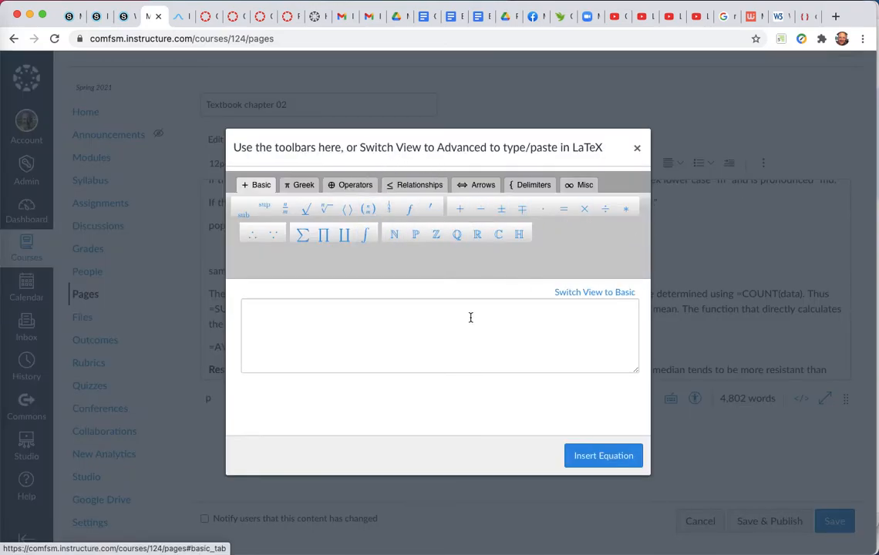
pyautogui.click(595, 291)
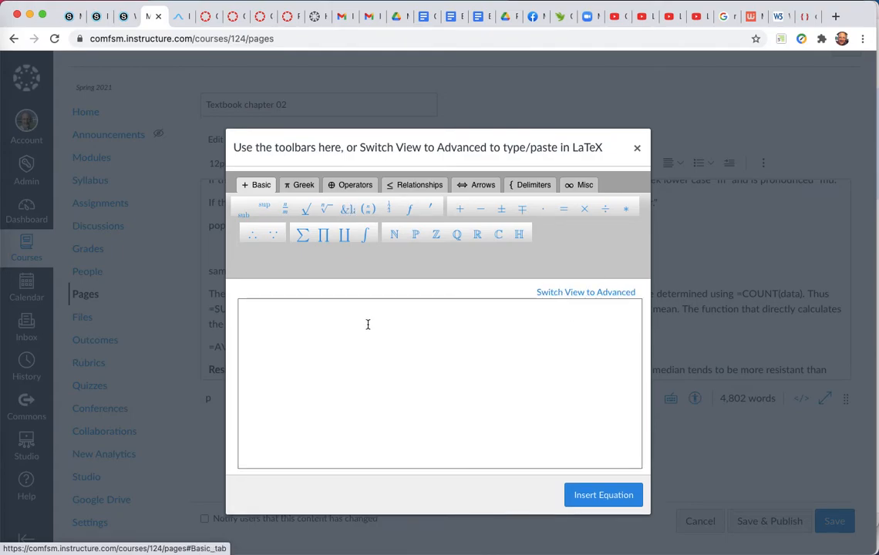
pyautogui.moveTo(575, 295)
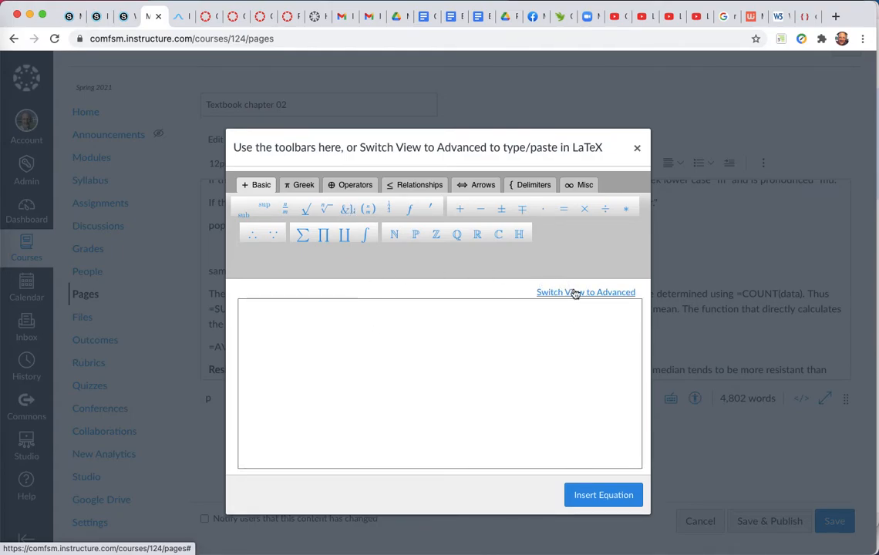
pyautogui.click(585, 292)
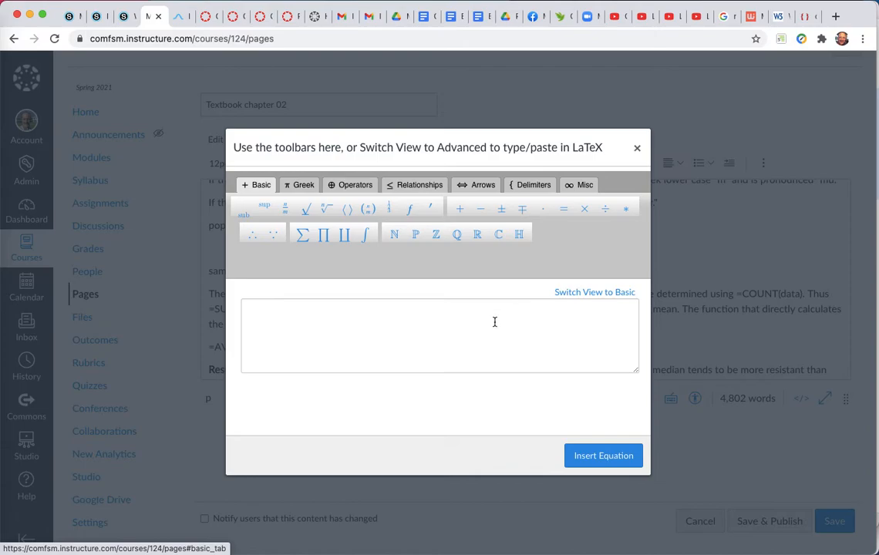
# - Insert the equation '\text{population mean µ}=\frac{sum of the population data}{population size}' and show the page HTML
pyautogui.write('\\text{population mean µ}=\\frac{\\text{sum of the population data}}{\\text{population size N}}=\\frac{\\operatorname\\Sigma X}N')
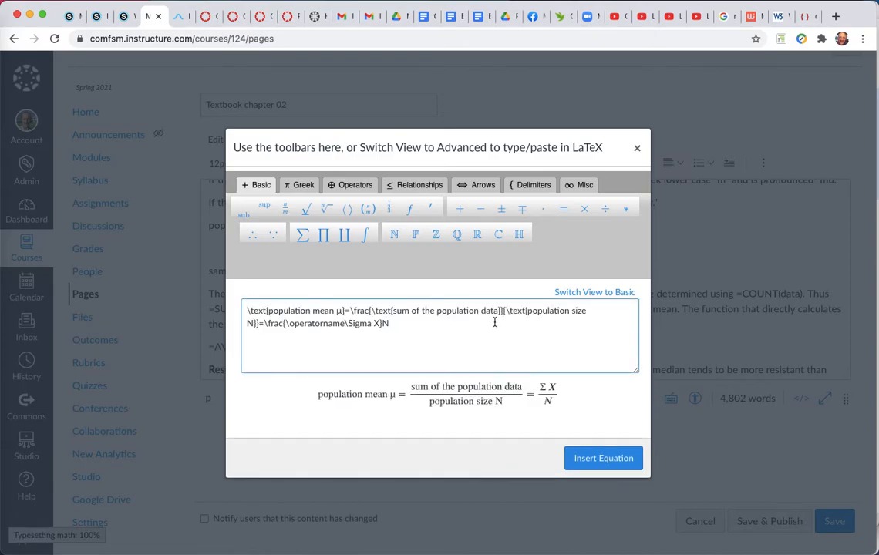
pyautogui.click(603, 458)
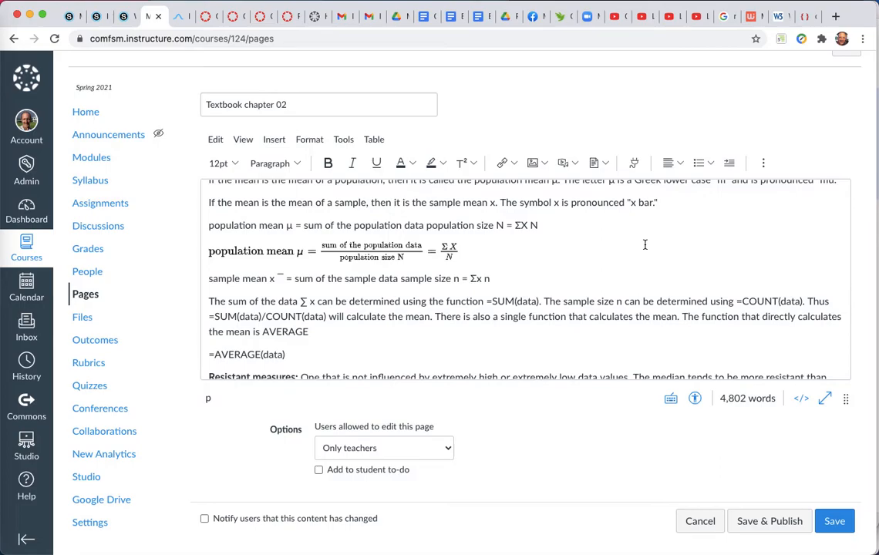
pyautogui.moveTo(855, 347)
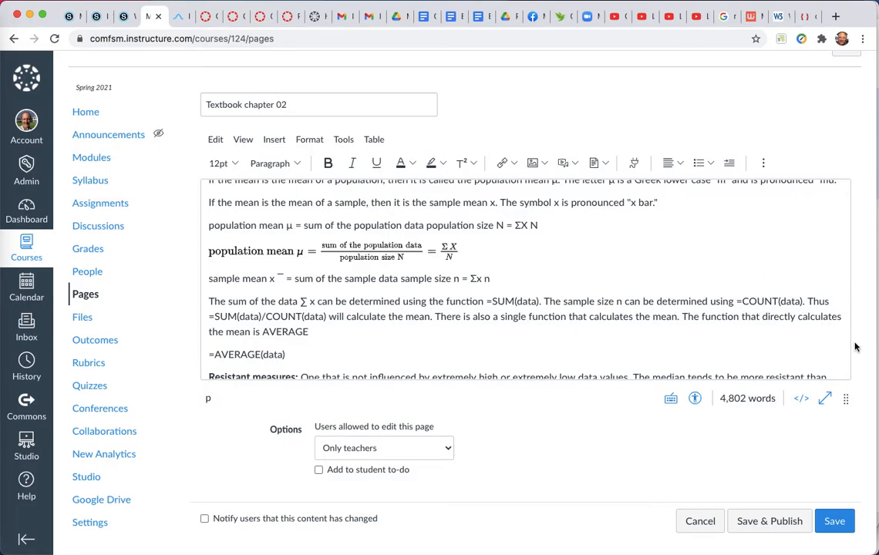
pyautogui.click(801, 398)
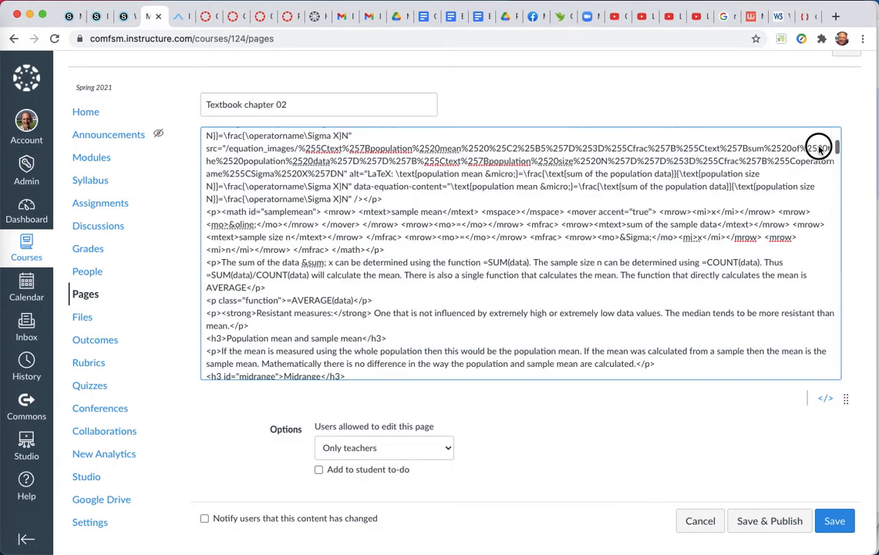
# - Inspect the equation_image markup in the source, then view the rendered formula on the formatted page
pyautogui.scroll(3)
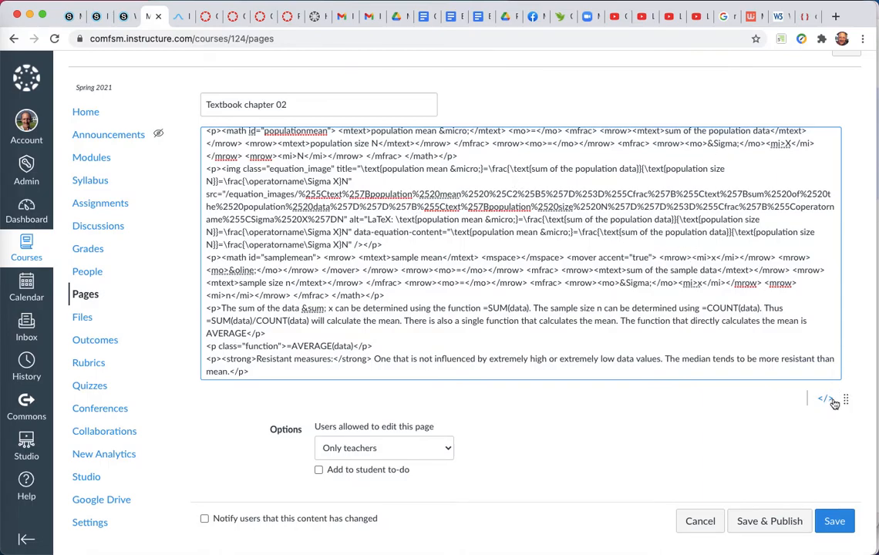
pyautogui.click(824, 399)
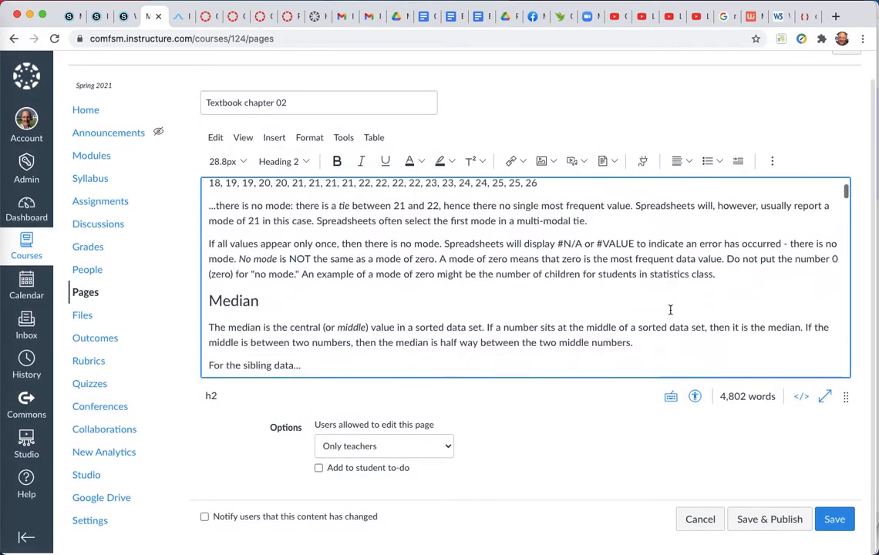
pyautogui.scroll(3)
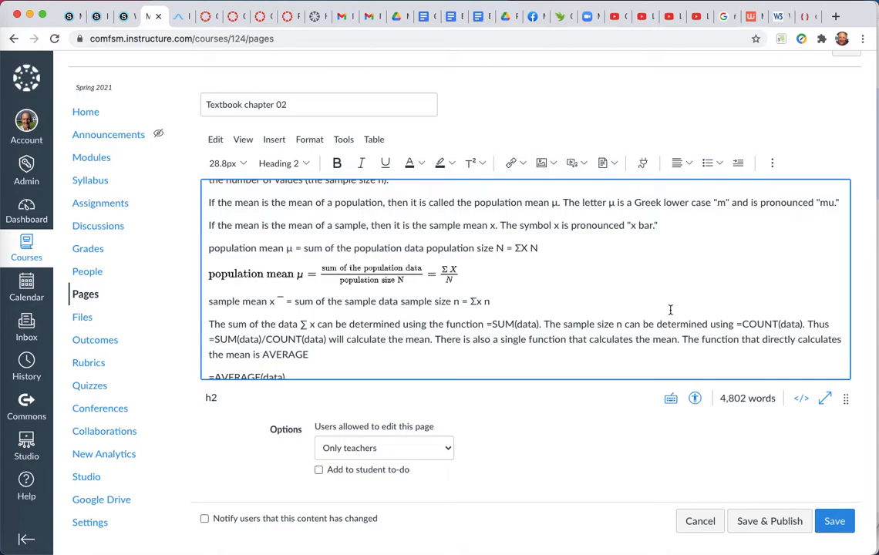
pyautogui.moveTo(650, 140)
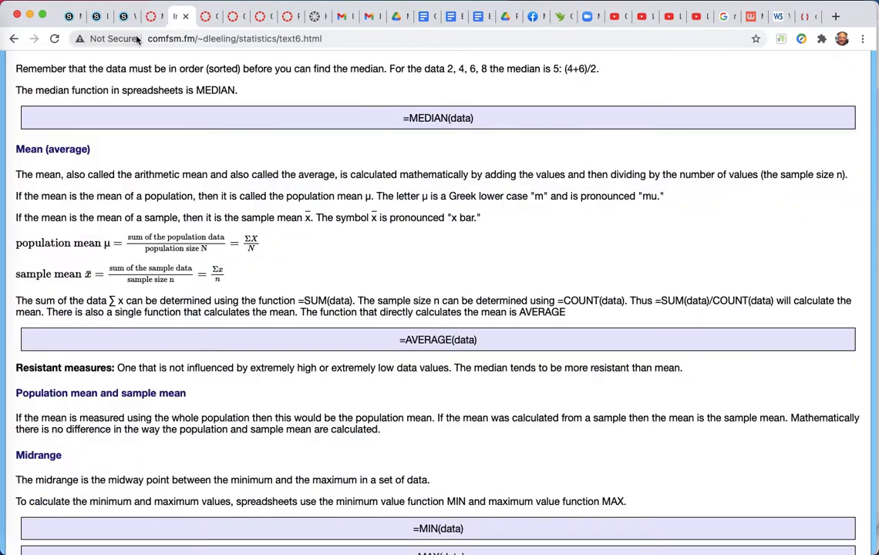
# - Reload the textbook chapter to compare its mean formula, then return to the Canvas editor
pyautogui.click(231, 39)
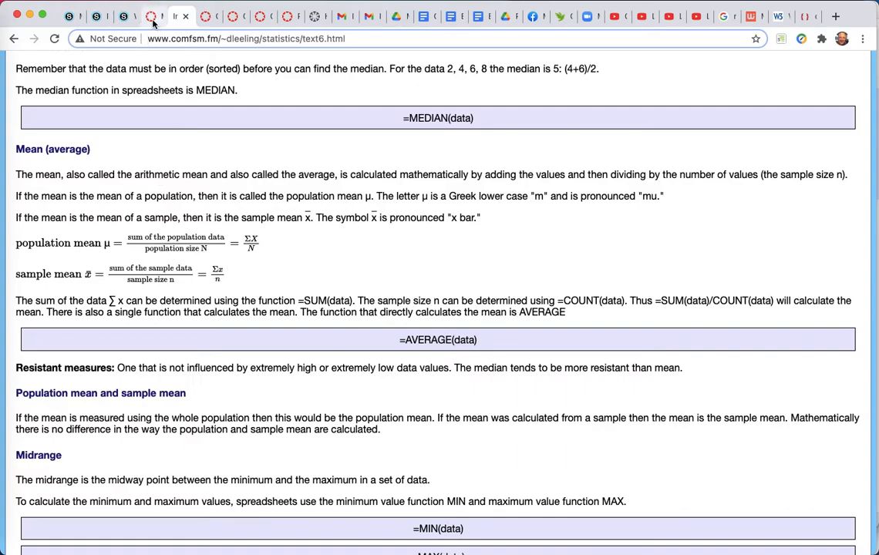
pyautogui.moveTo(154, 15)
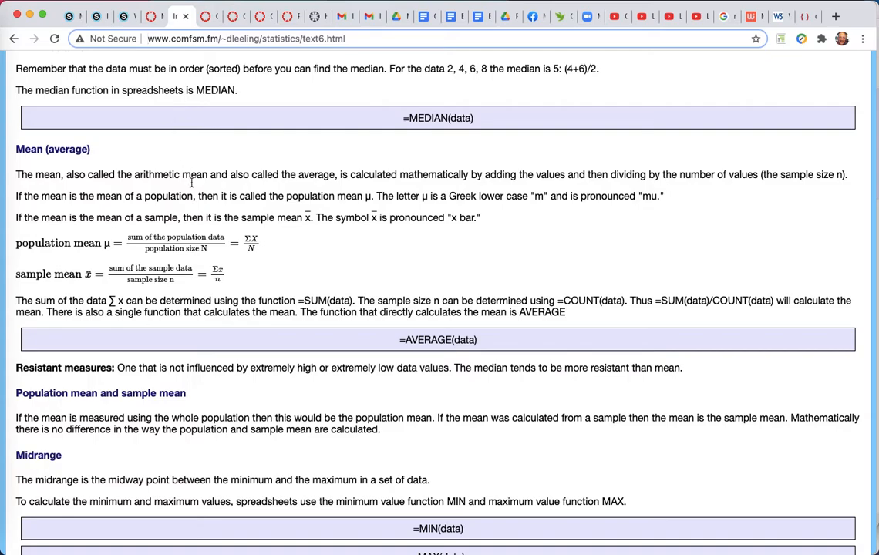
pyautogui.moveTo(351, 51)
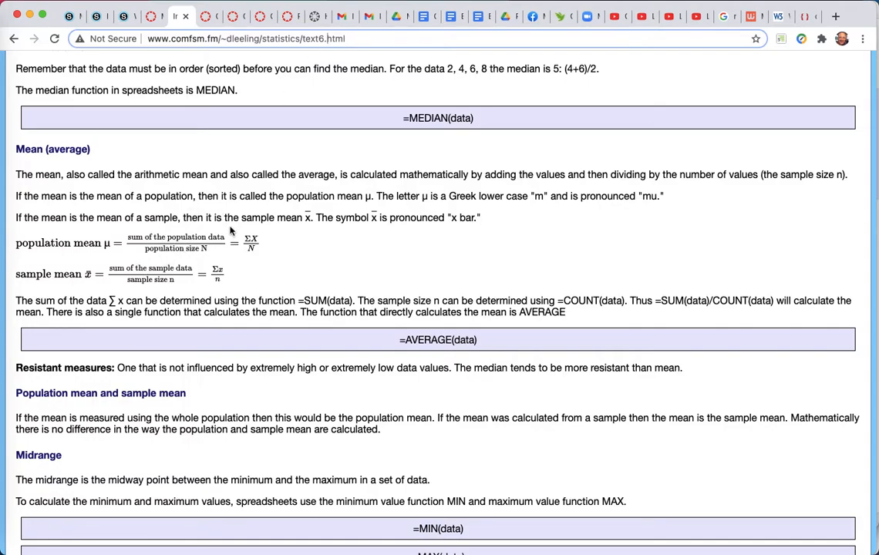
pyautogui.click(153, 16)
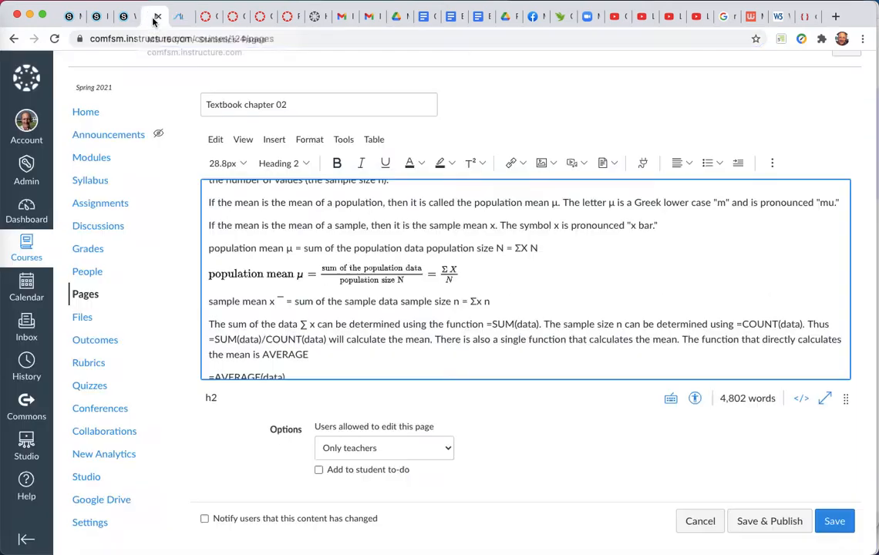